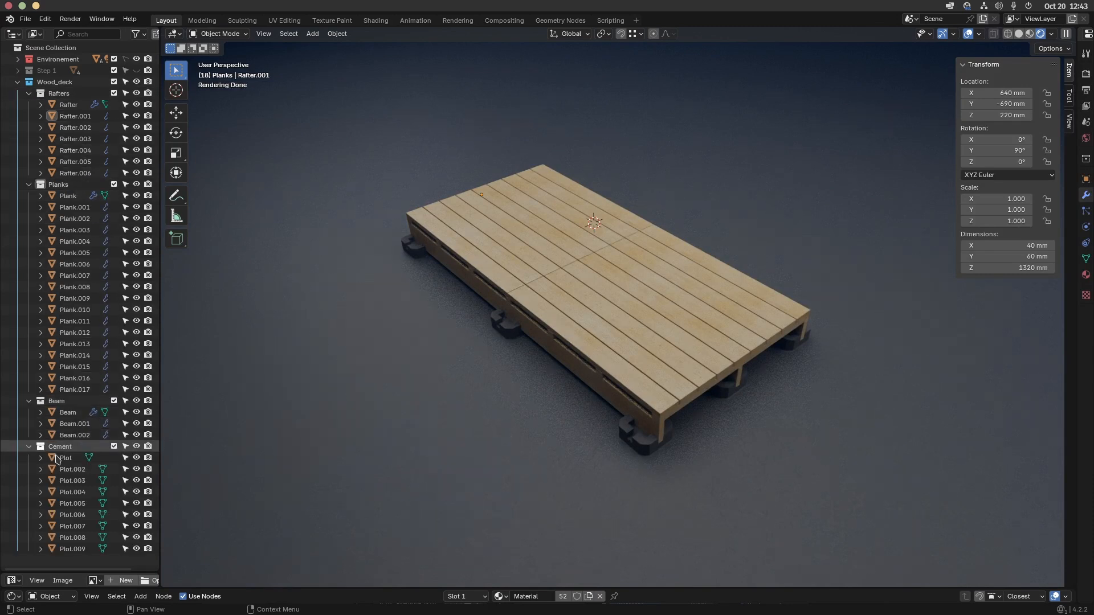
# Collapse the Cement, Beam and Planks collections in the Outliner, leaving only Rafters expanded.
pyautogui.click(28, 447)
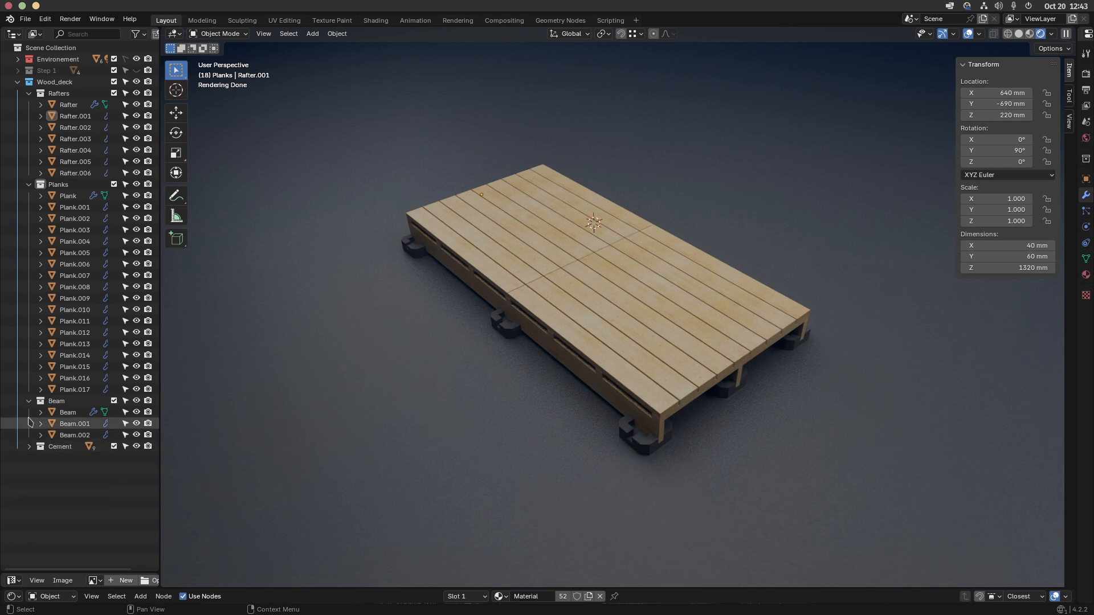
pyautogui.click(29, 184)
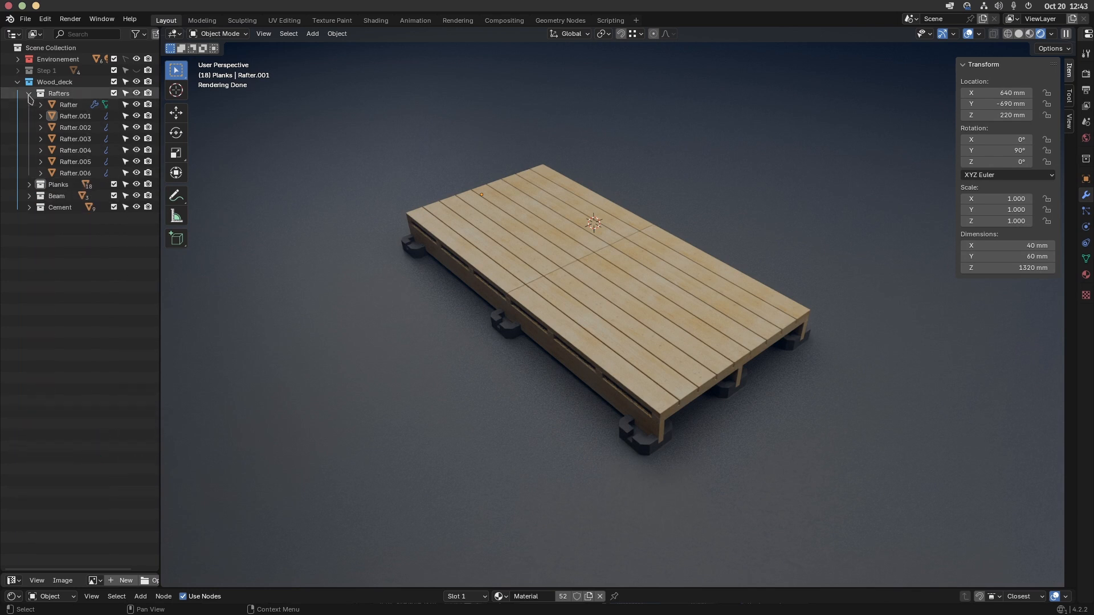
# Add an Array modifier with a relative Y offset to the sample rafter and apply it as permanent geometry.
pyautogui.click(40, 94)
pyautogui.write('arr')
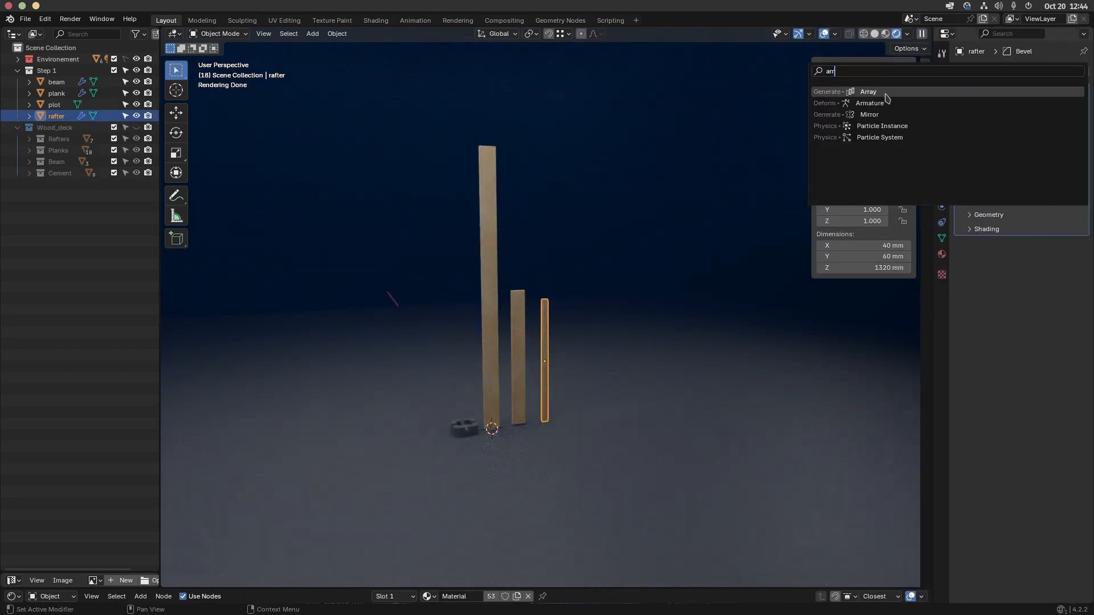
pyautogui.click(868, 91)
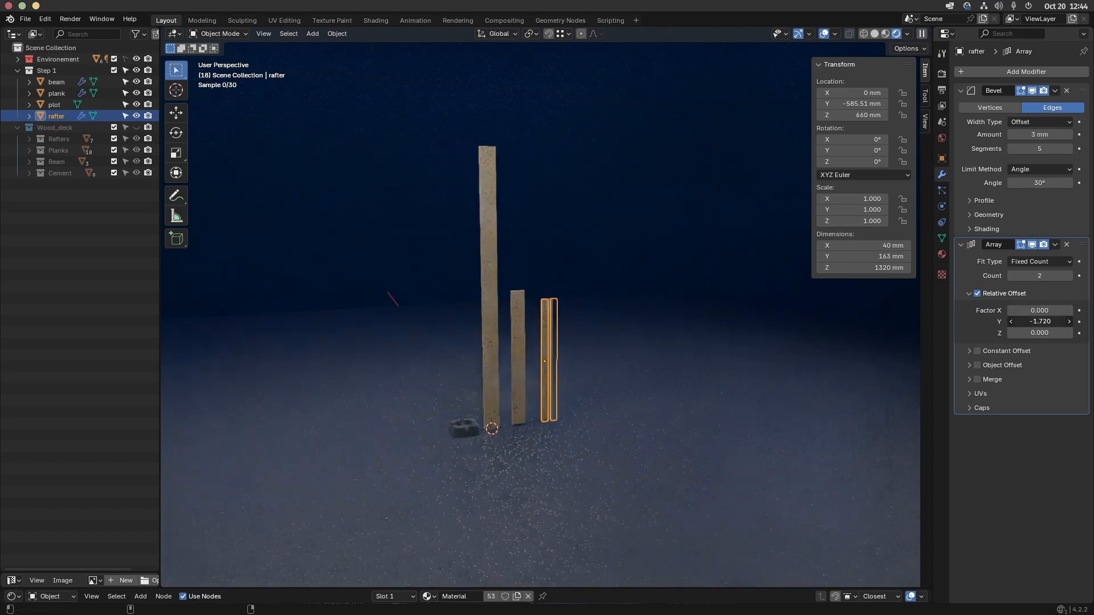
pyautogui.press('Tab')
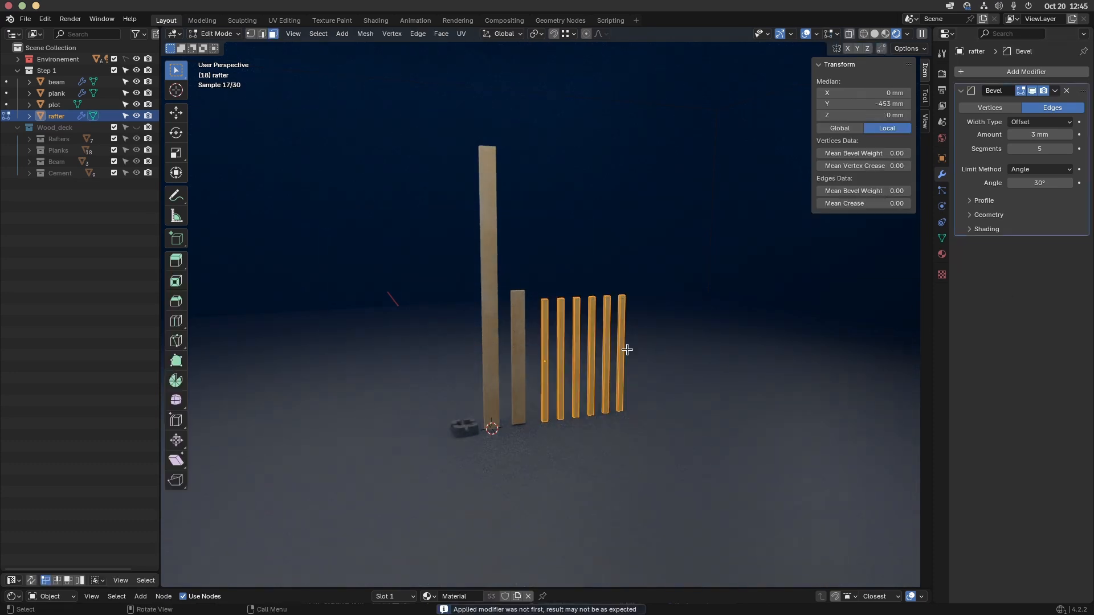
pyautogui.press('Tab')
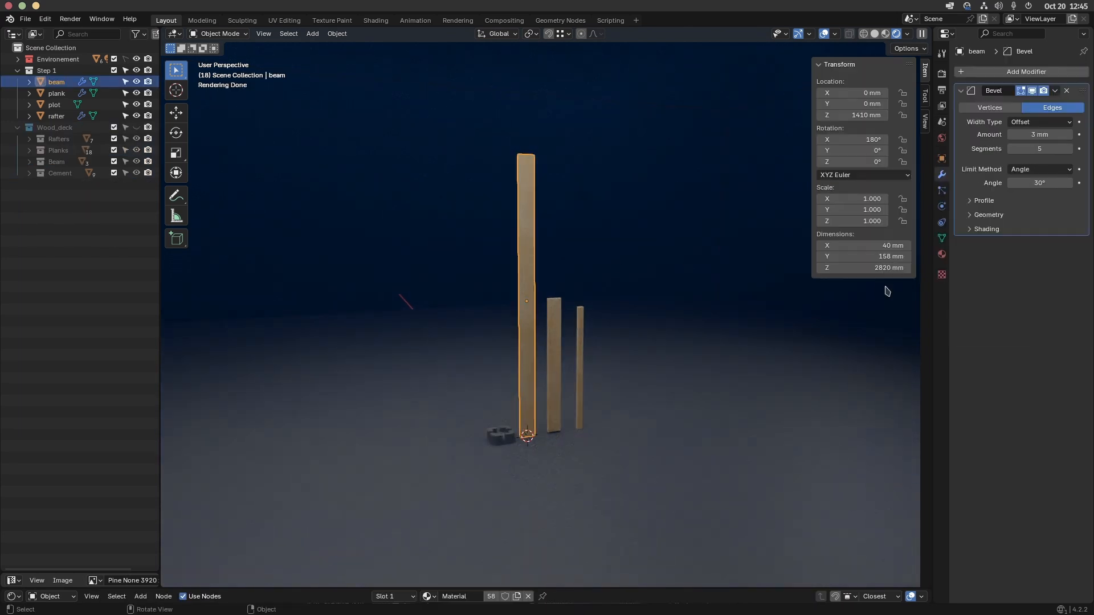
pyautogui.moveTo(862, 257)
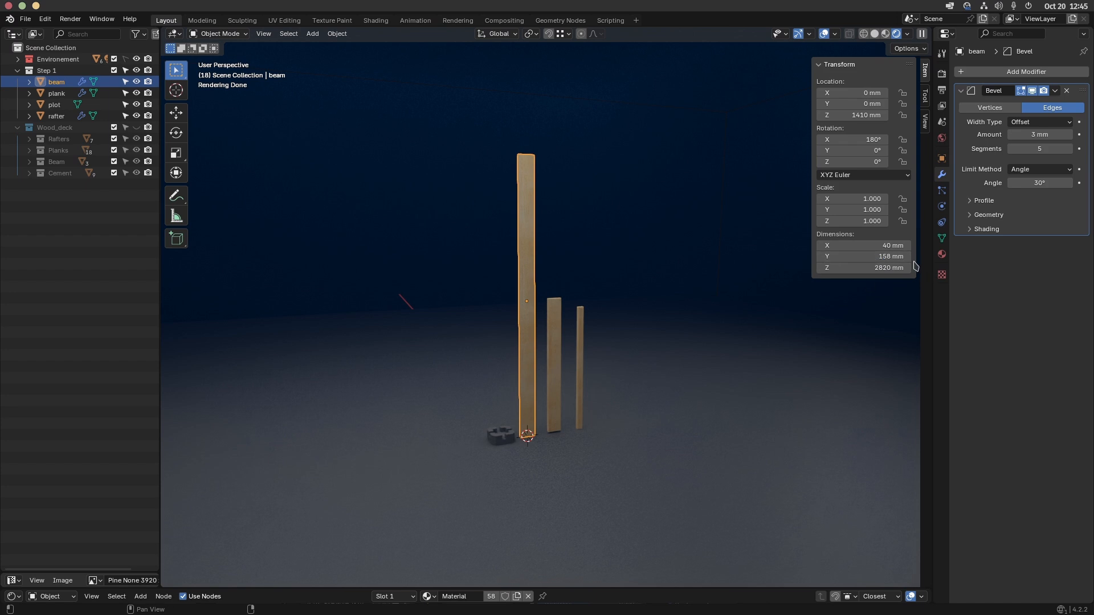
# Hide the Step 1 sample collection and show the assembled Wood_deck collection in the viewport.
pyautogui.click(57, 92)
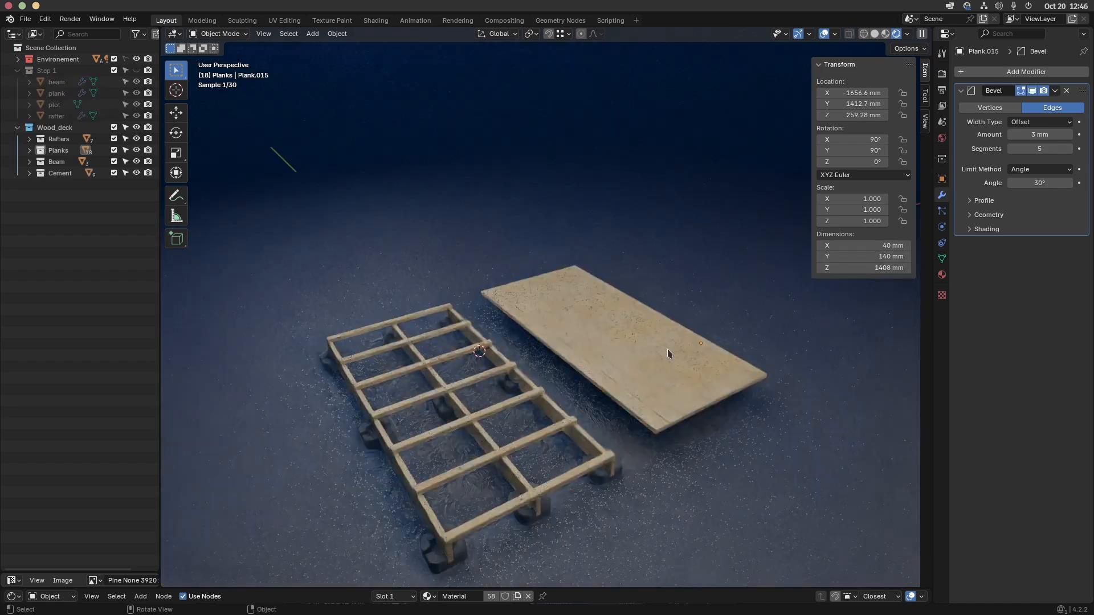
pyautogui.click(628, 324)
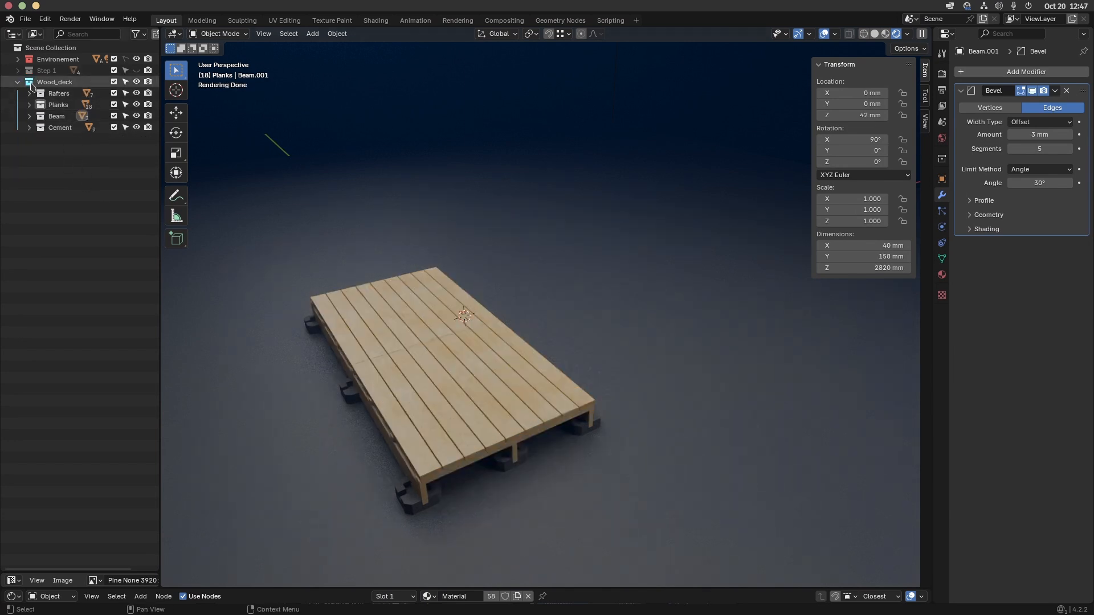
# Select all objects of the Wood_deck collection via the Outliner's Select Objects.
pyautogui.click(55, 82)
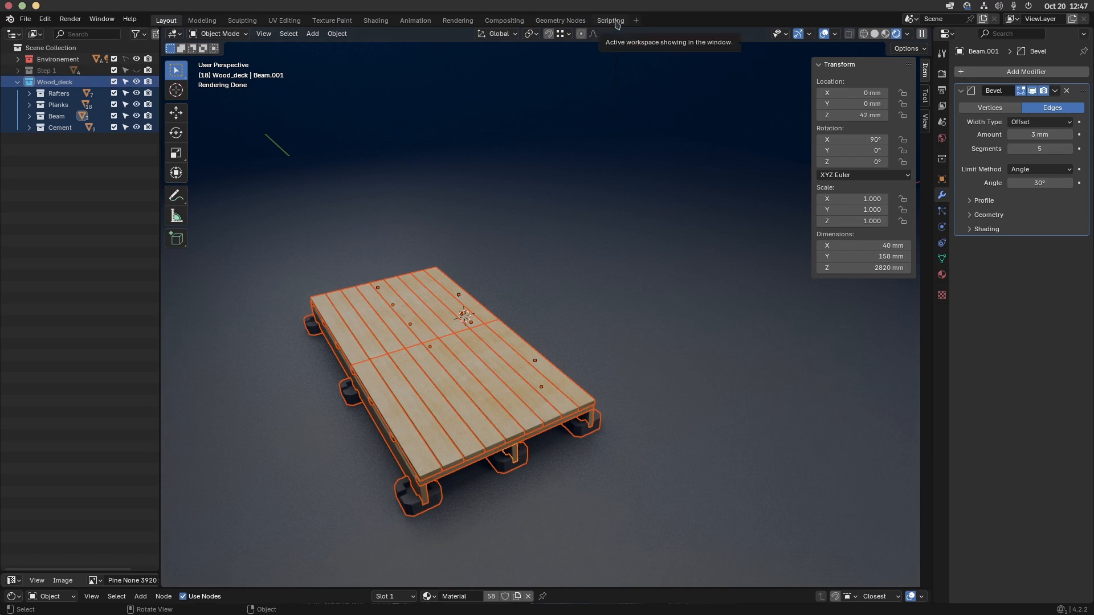
pyautogui.click(608, 19)
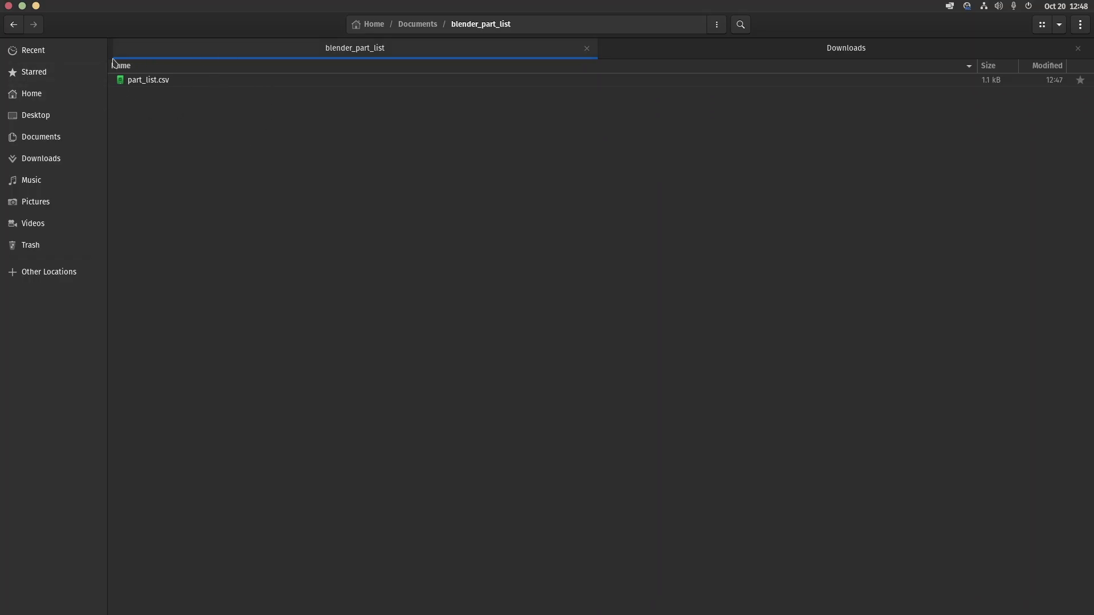
# Open part_list.csv from Documents/blender_part_list, bringing up the Text Import preview.
pyautogui.doubleClick(148, 80)
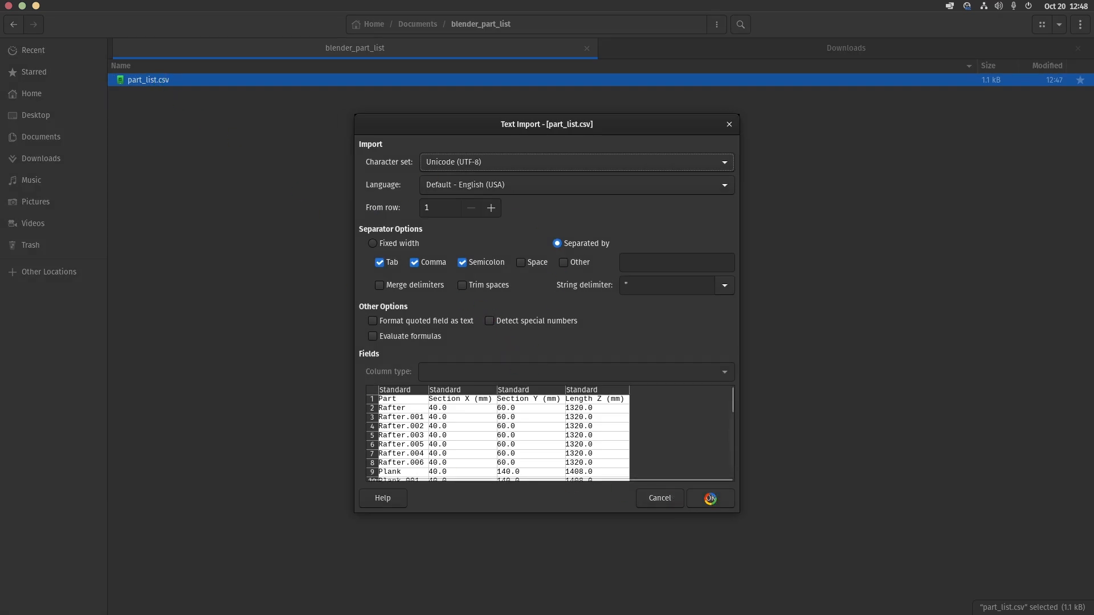
# Load the CSV into Calc and add a Quantity column, trying =COUNTIF(D:D,D2) to count each part group.
pyautogui.click(710, 497)
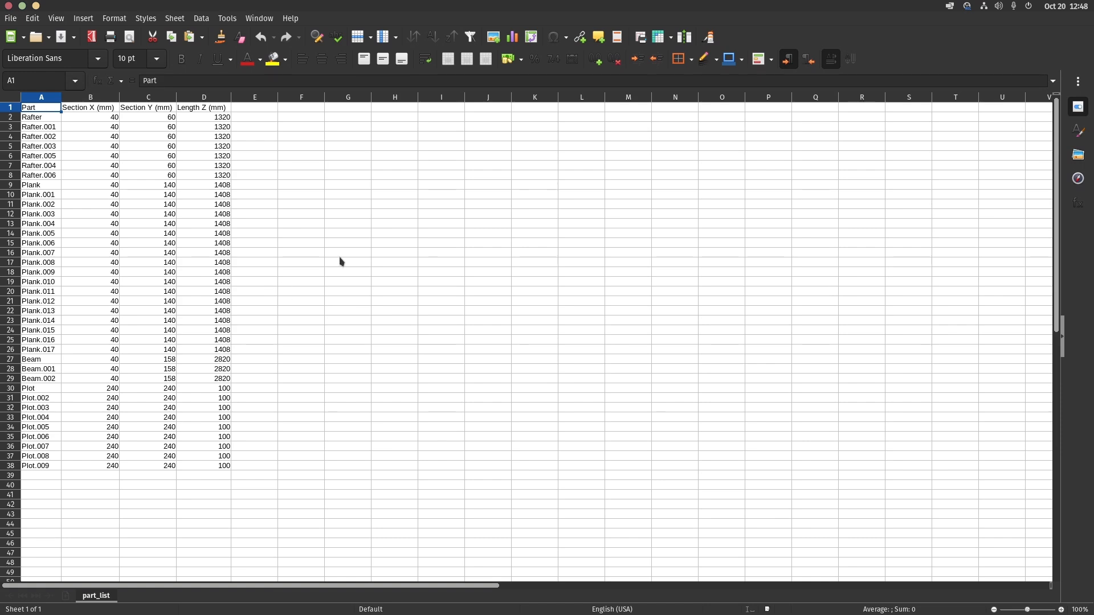
pyautogui.write('Quantiy')
pyautogui.click(254, 389)
pyautogui.write('9')
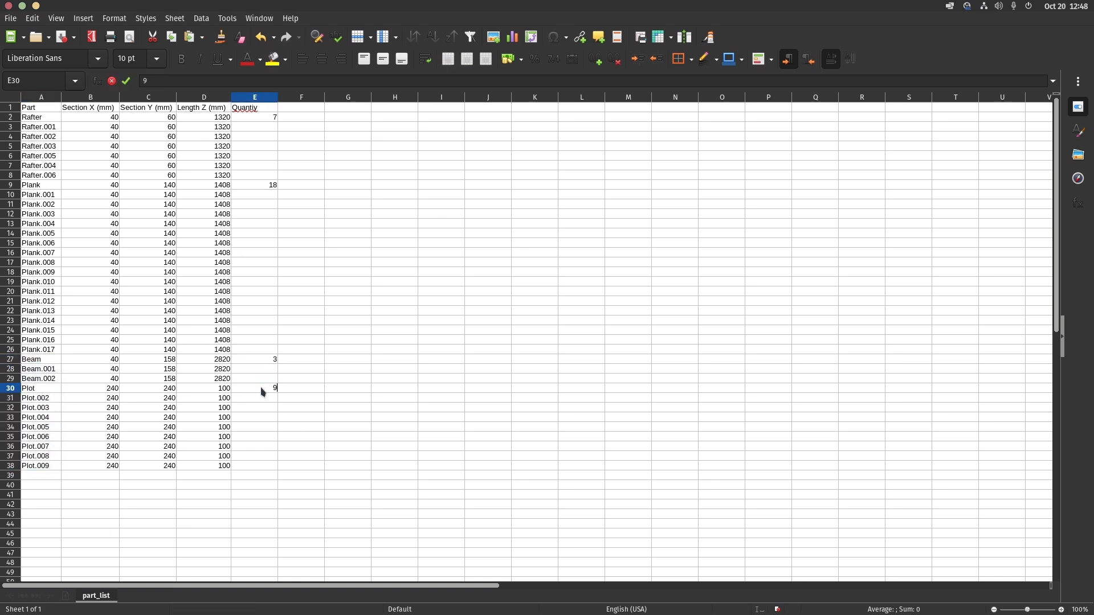
pyautogui.write('=countif')
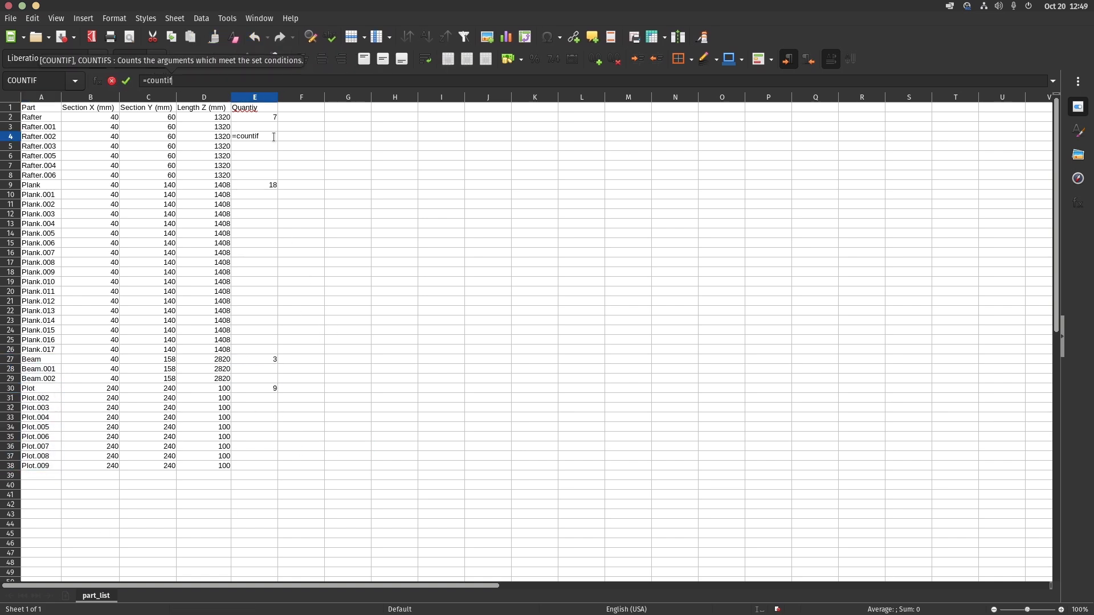
pyautogui.write('(d:d;')
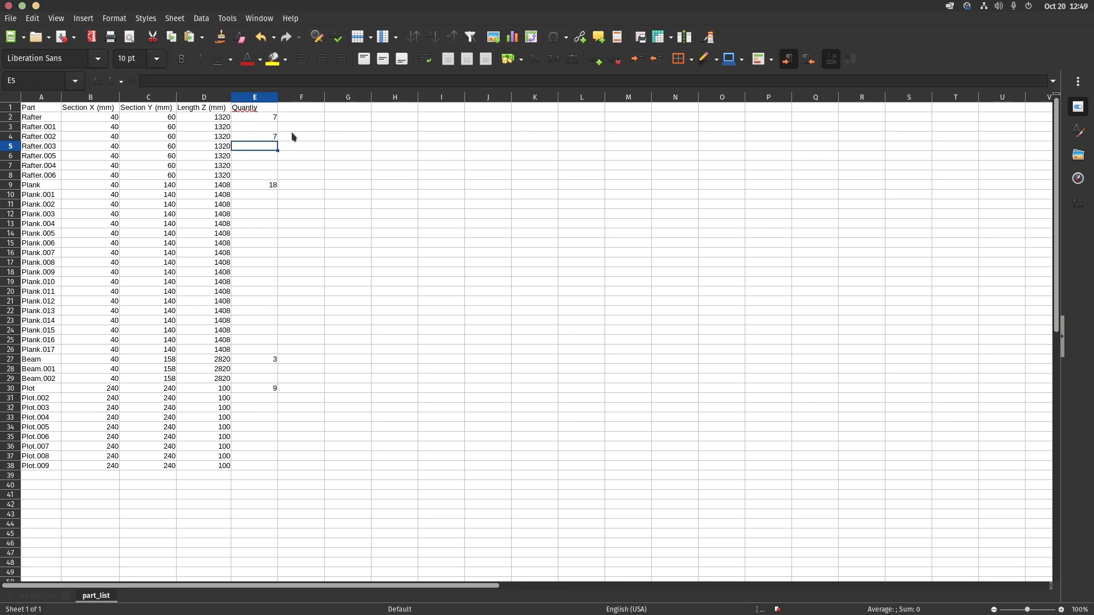
pyautogui.write('=COUNTIF(D:D,D2)')
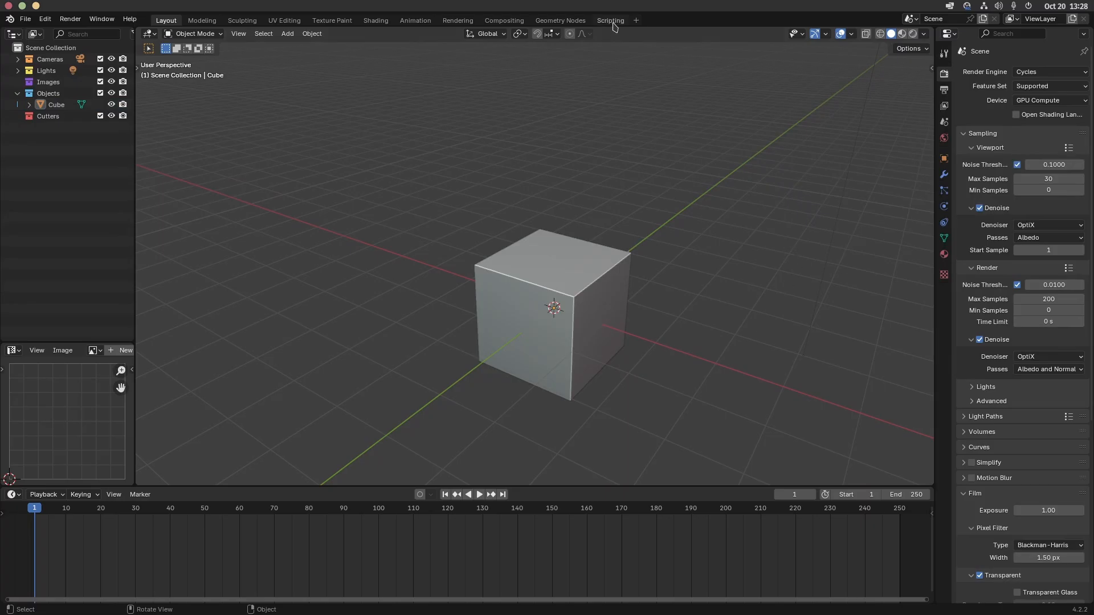
# In the Scripting workspace, load Blender_script_export_part_list.py into the Text Editor.
pyautogui.click(609, 19)
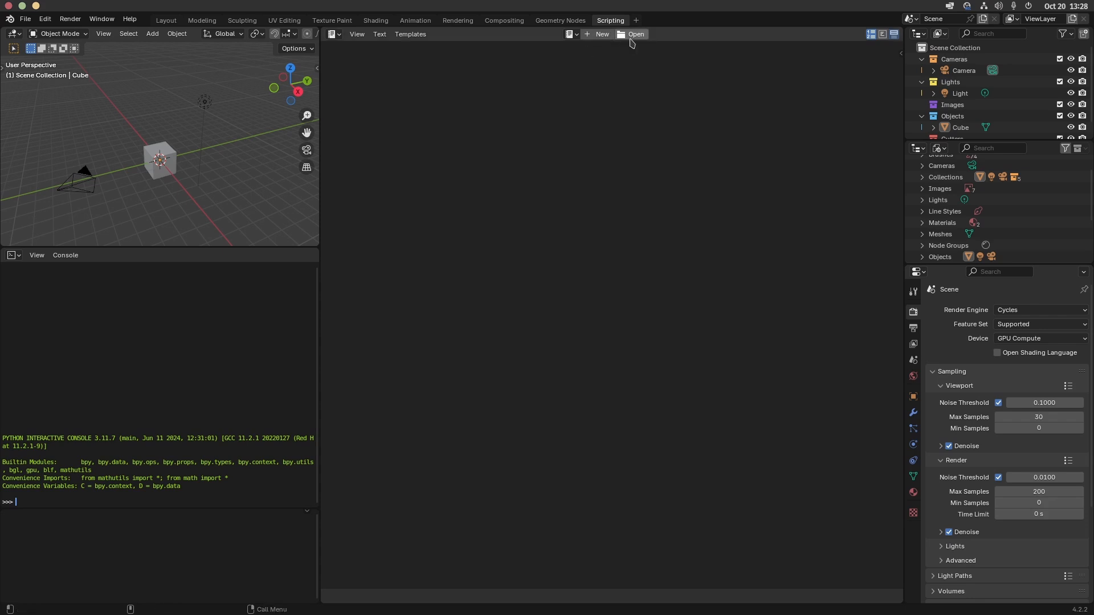
pyautogui.click(635, 33)
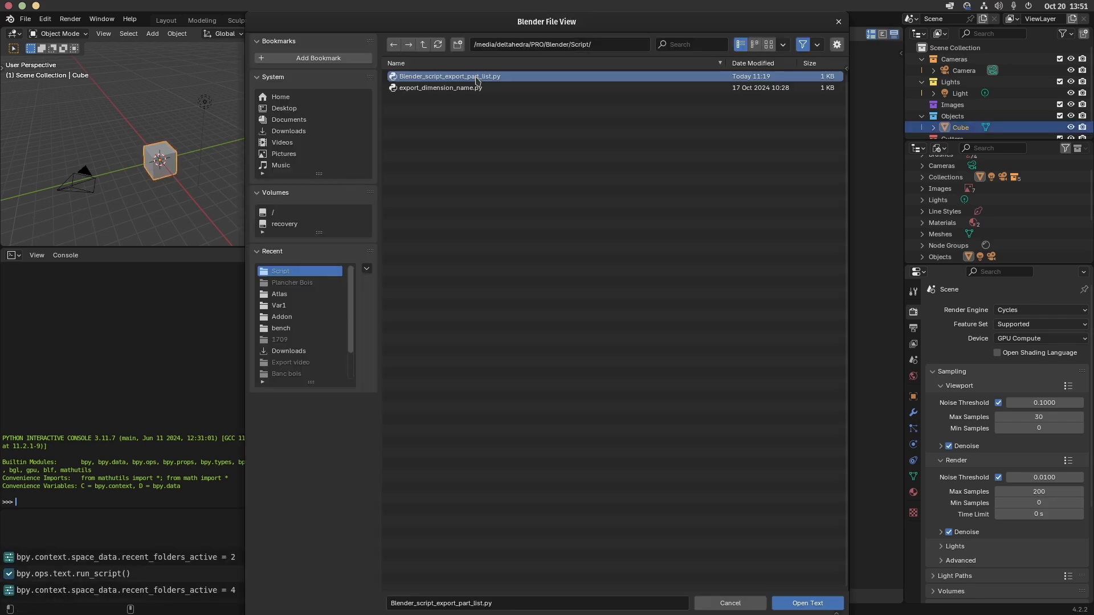
pyautogui.click(806, 603)
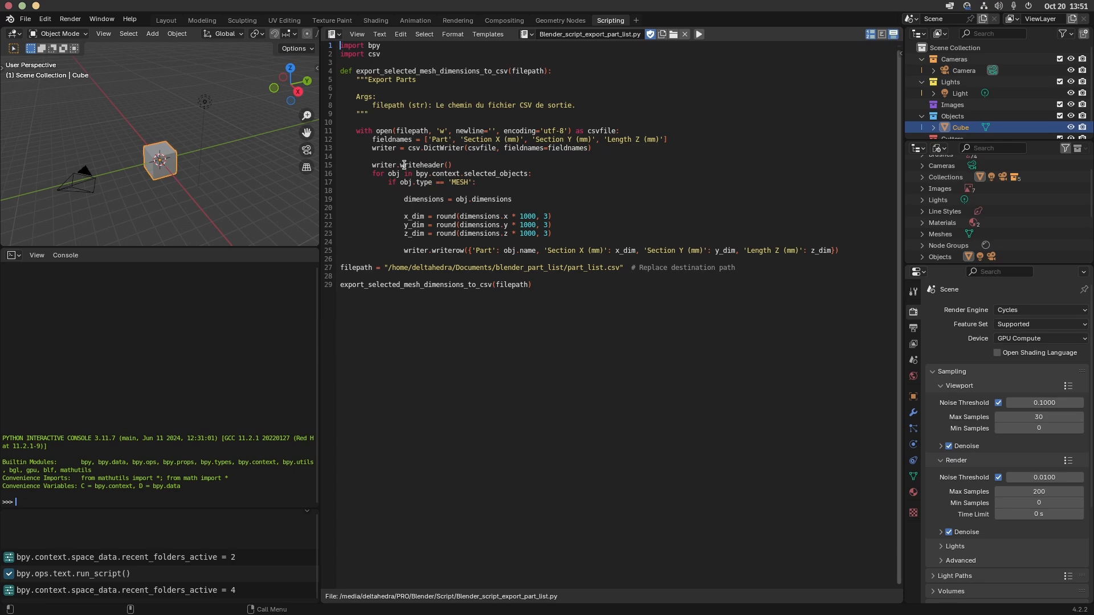